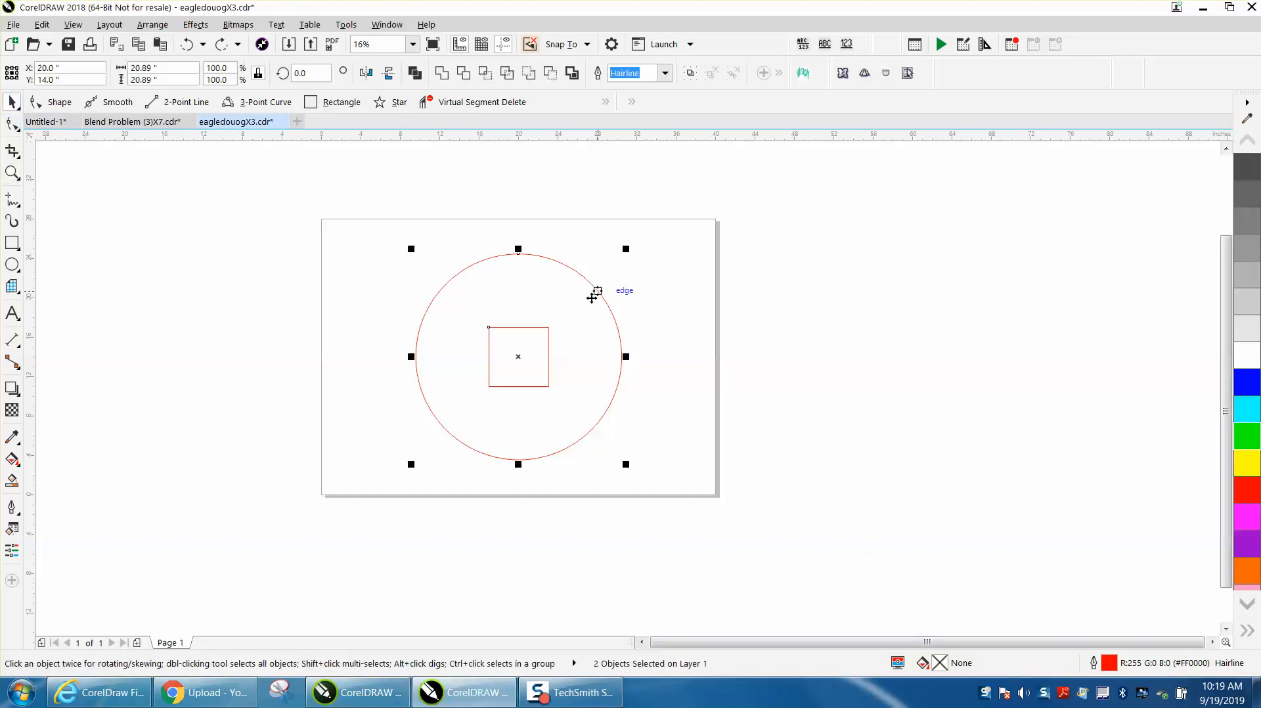
pyautogui.moveTo(540, 328)
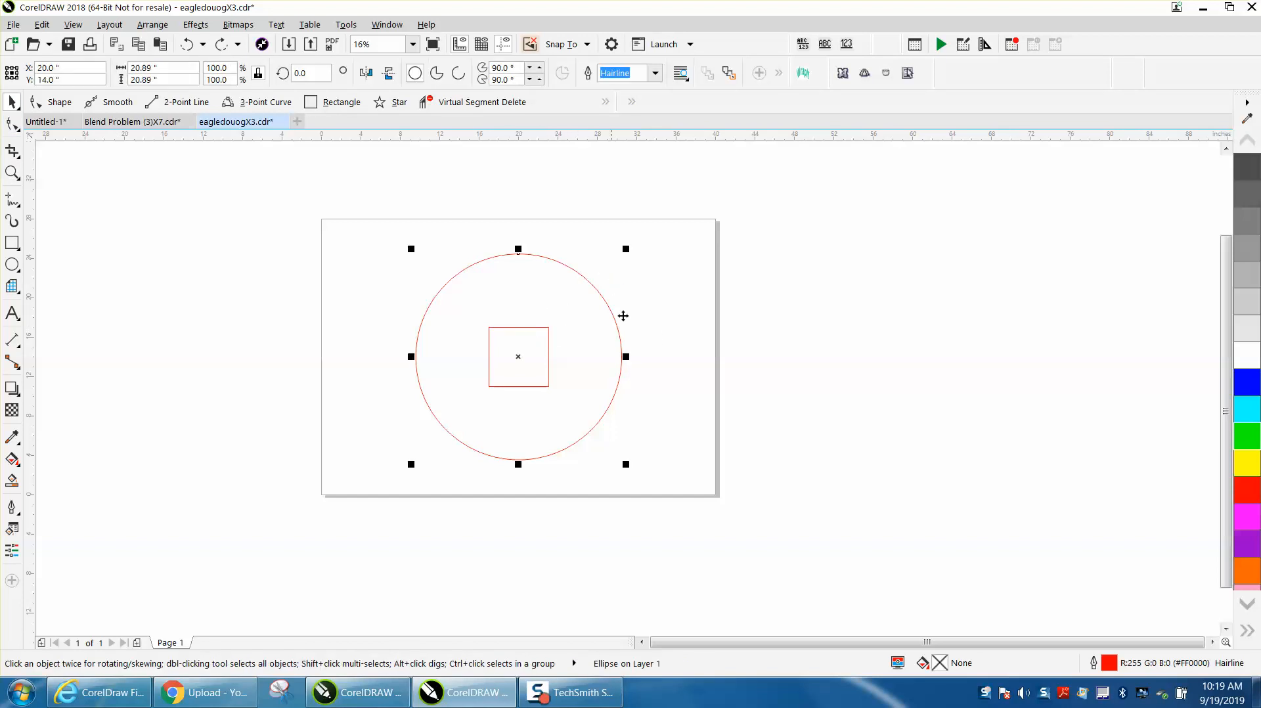
# Drag the square up from the circle's centre so its top snaps to the circle's top edge
pyautogui.click(518, 356)
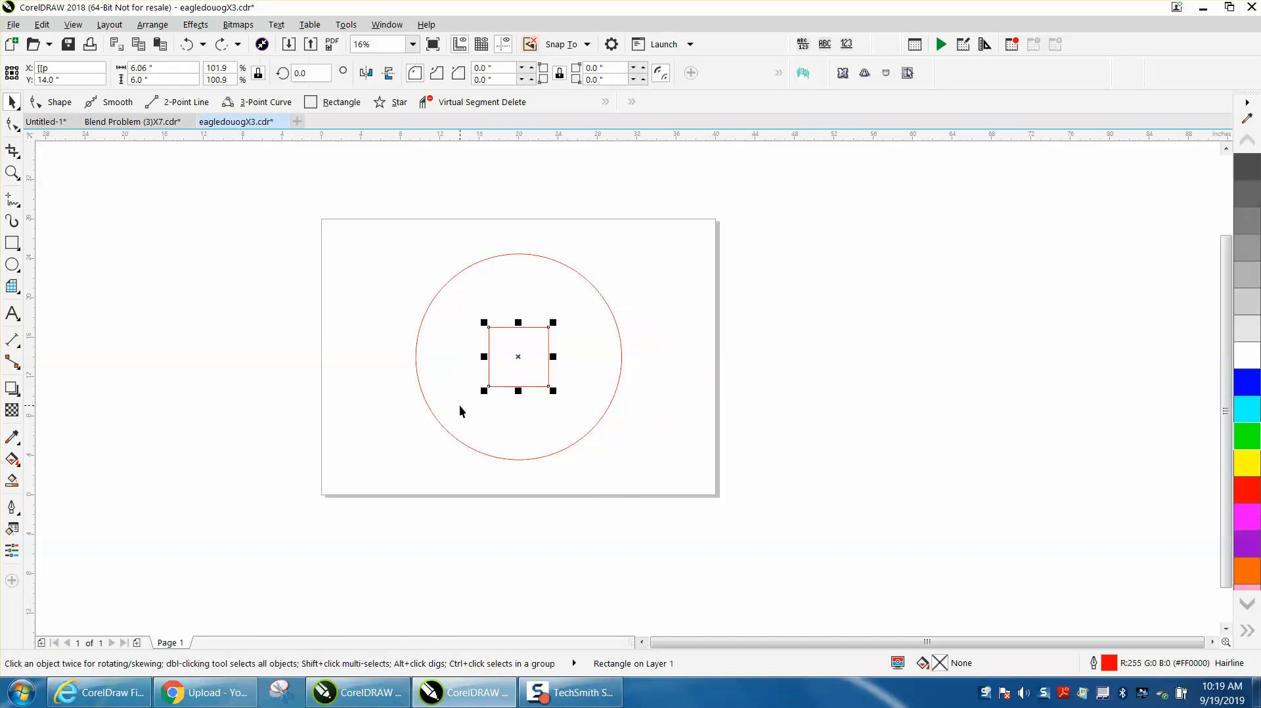
pyautogui.moveTo(594, 291)
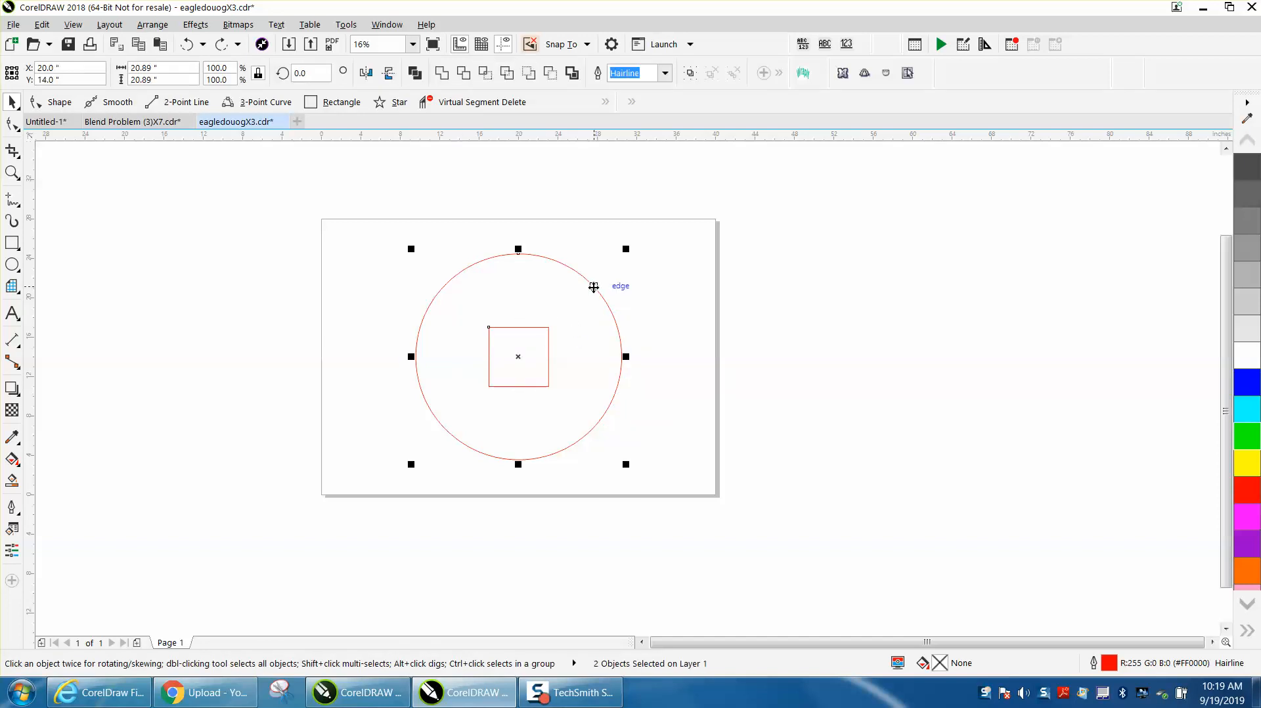
pyautogui.moveTo(518, 356); pyautogui.dragTo(517, 283)
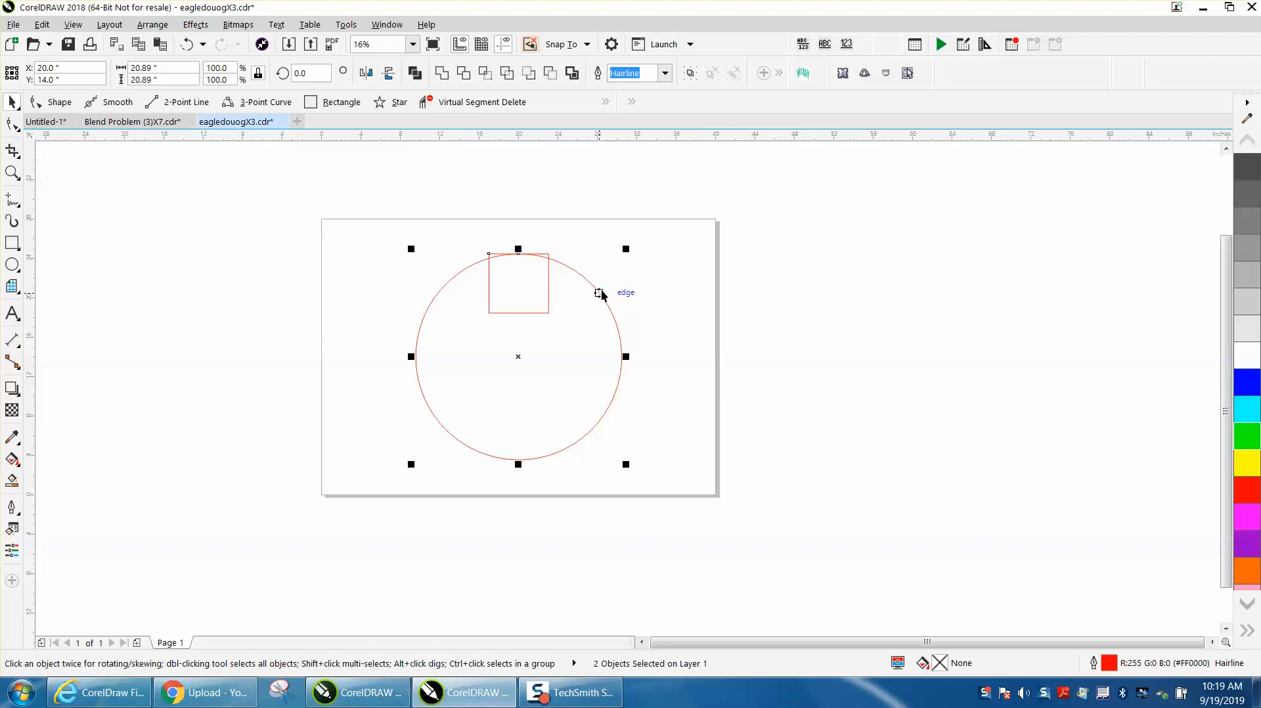
pyautogui.moveTo(521, 314)
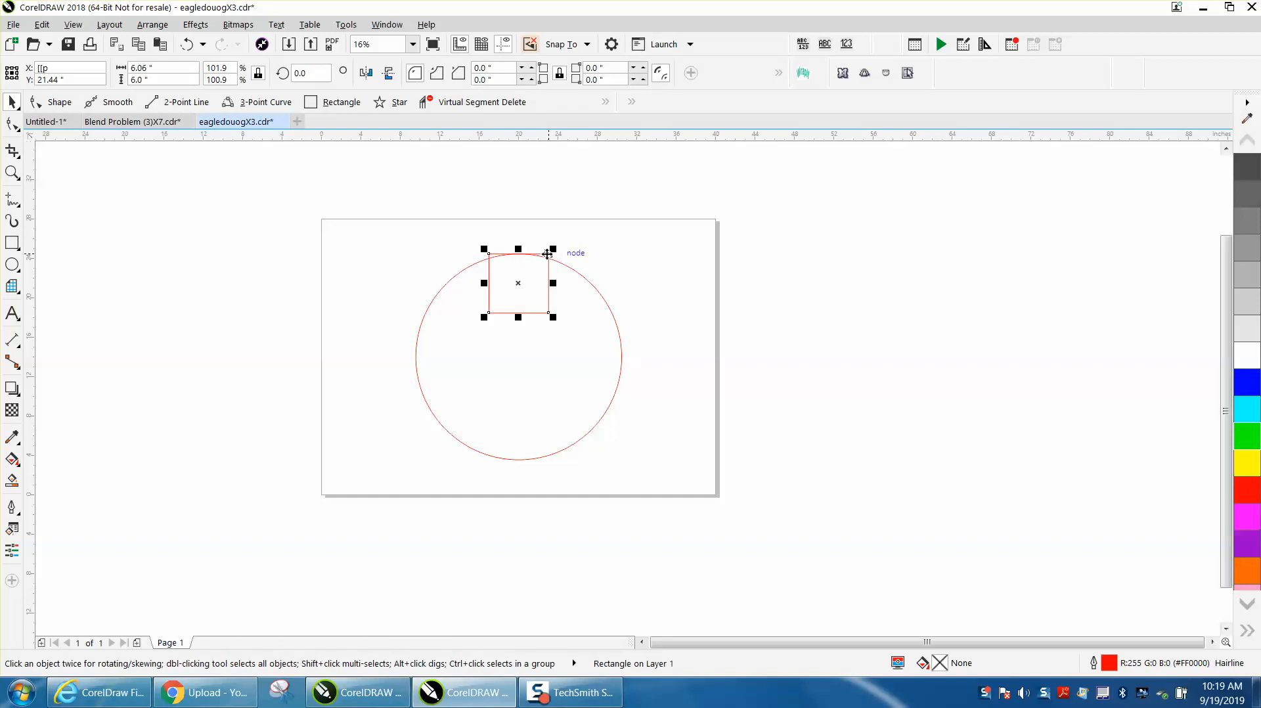
# Set the nudge distance to 6.0 inches and undo the square's move back to the circle's centre
pyautogui.click(238, 121)
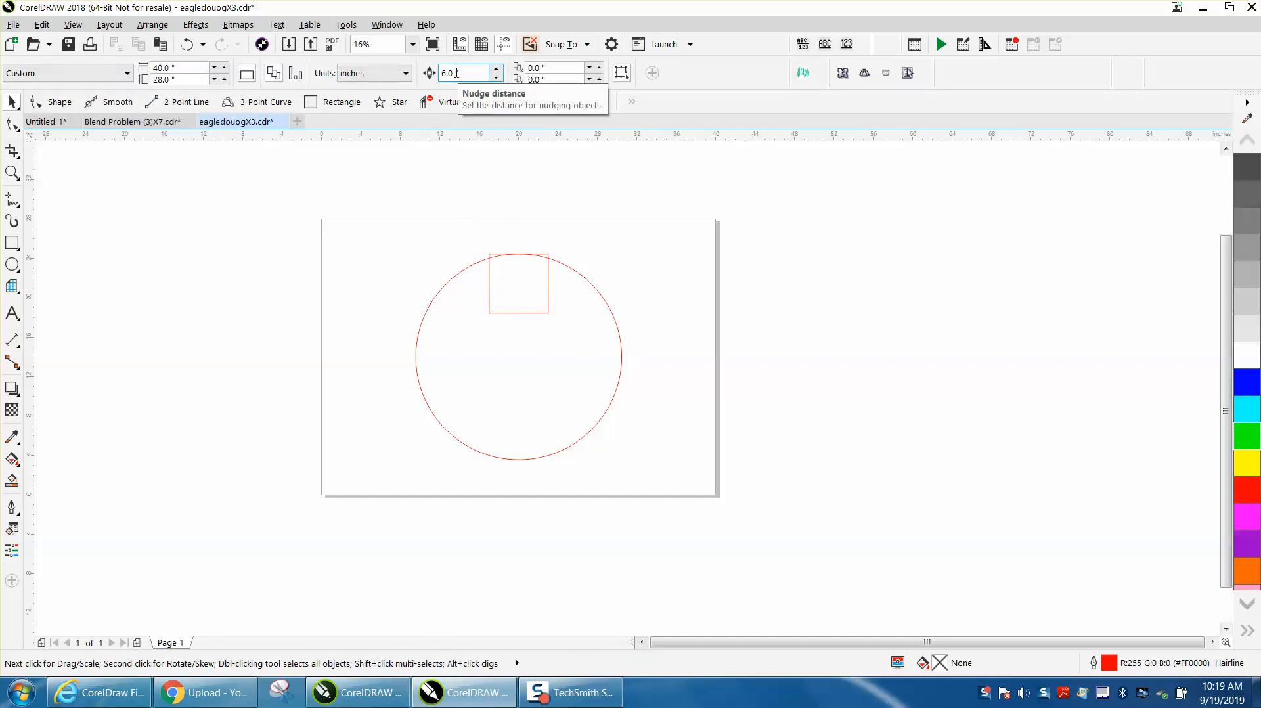
pyautogui.click(517, 284)
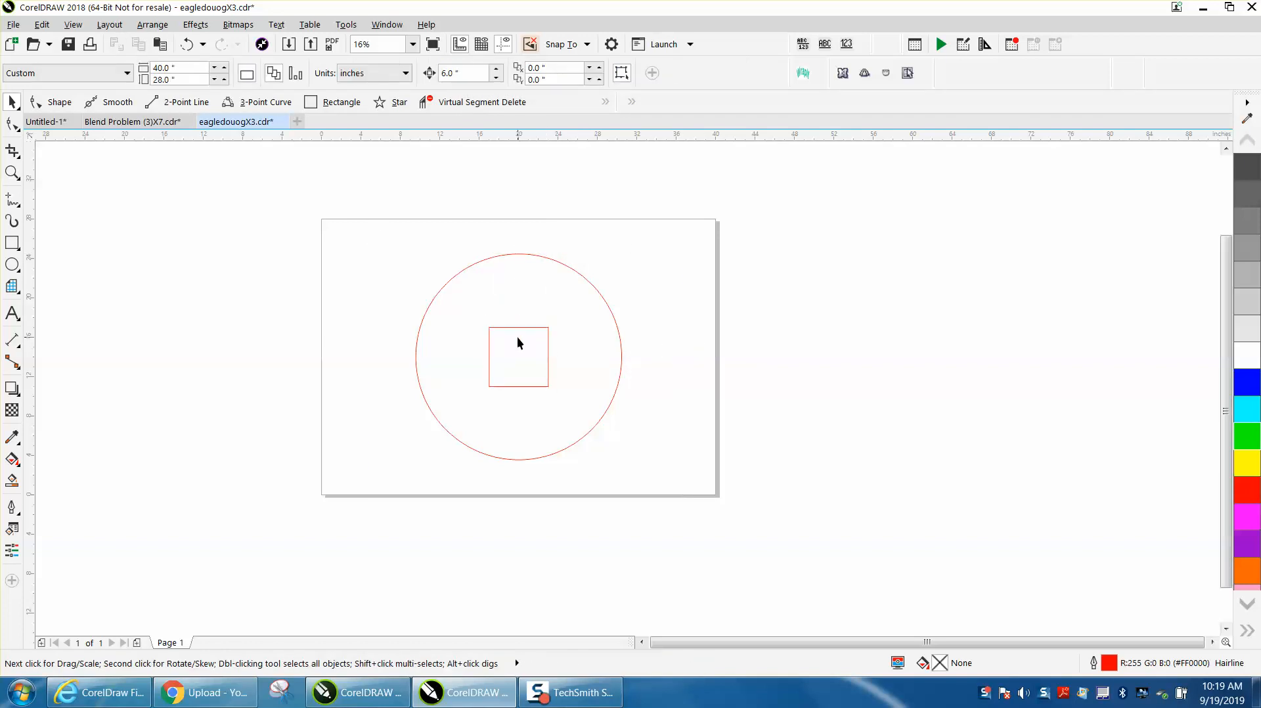
# Select the circle, undo its accidental move down, leaving the square's top level with the circle's top
pyautogui.click(518, 356)
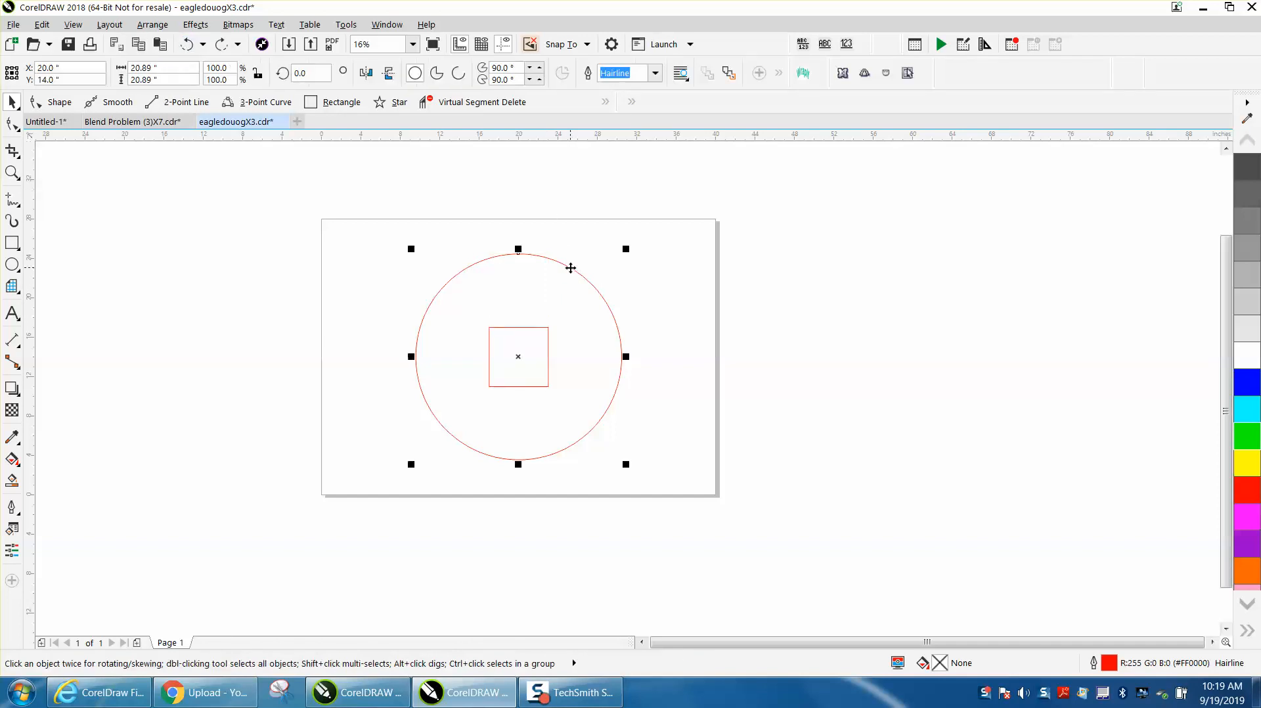
pyautogui.moveTo(455, 275)
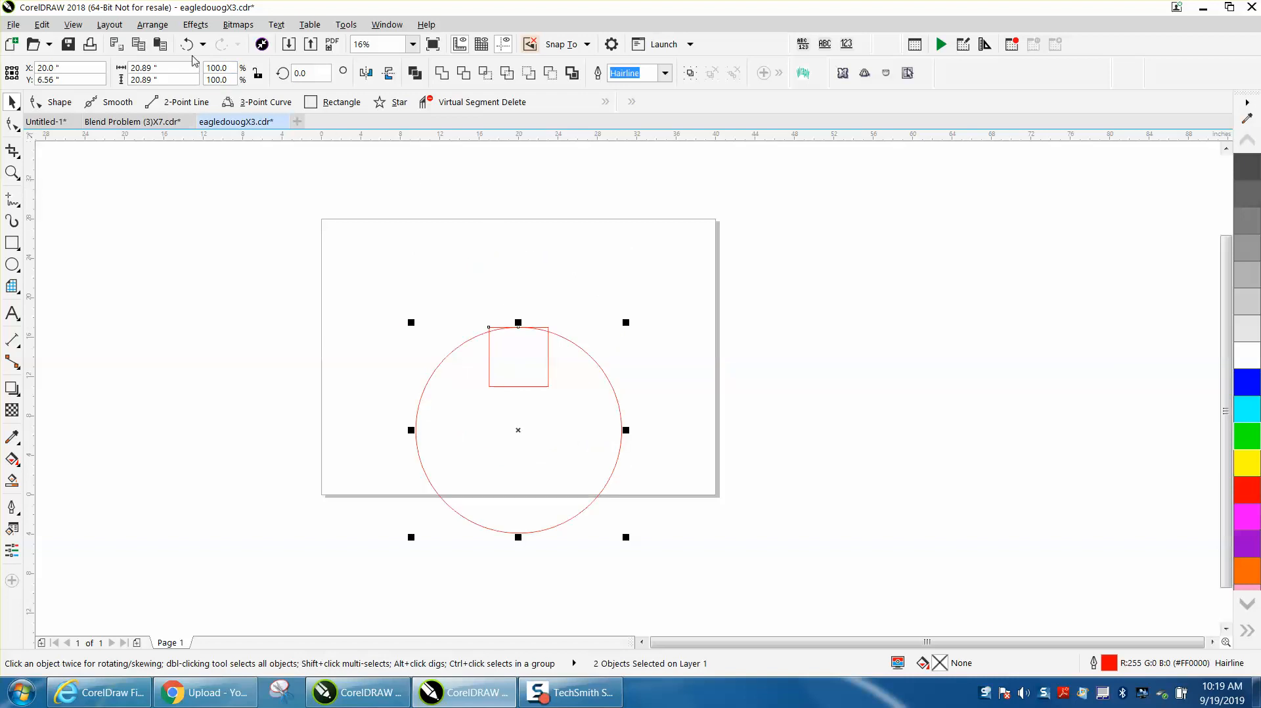
pyautogui.click(186, 45)
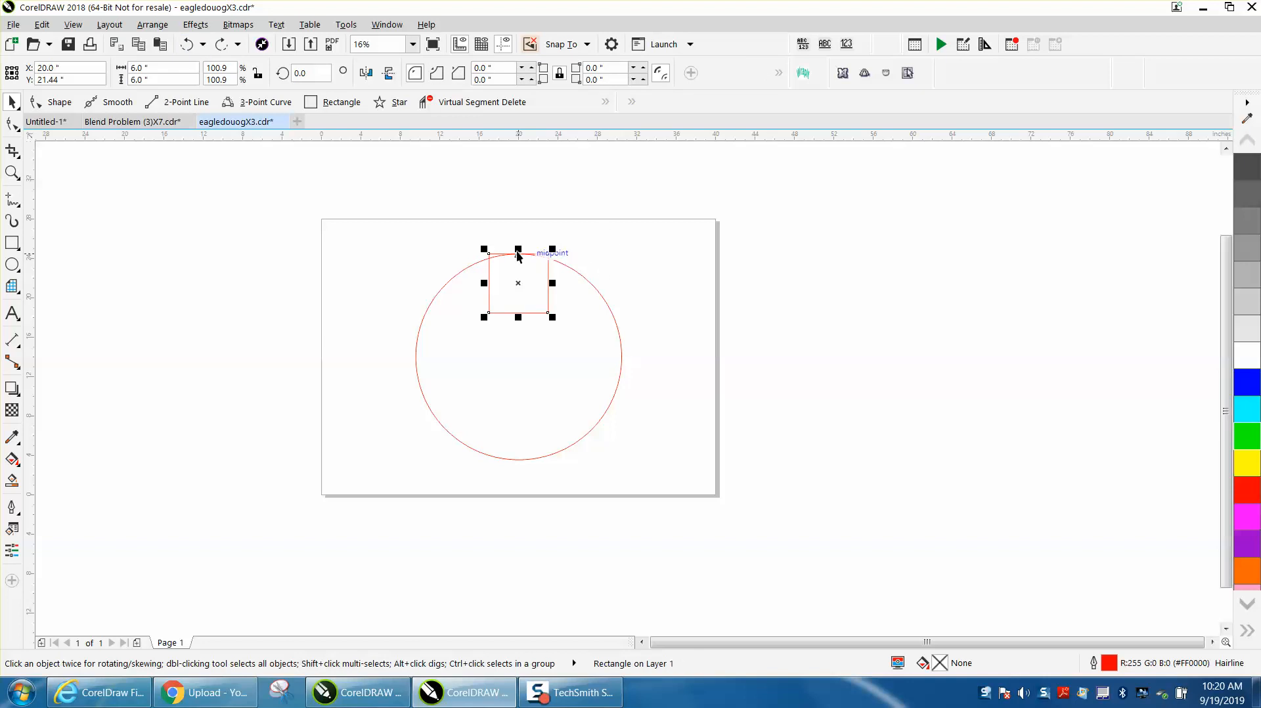
pyautogui.moveTo(482, 178)
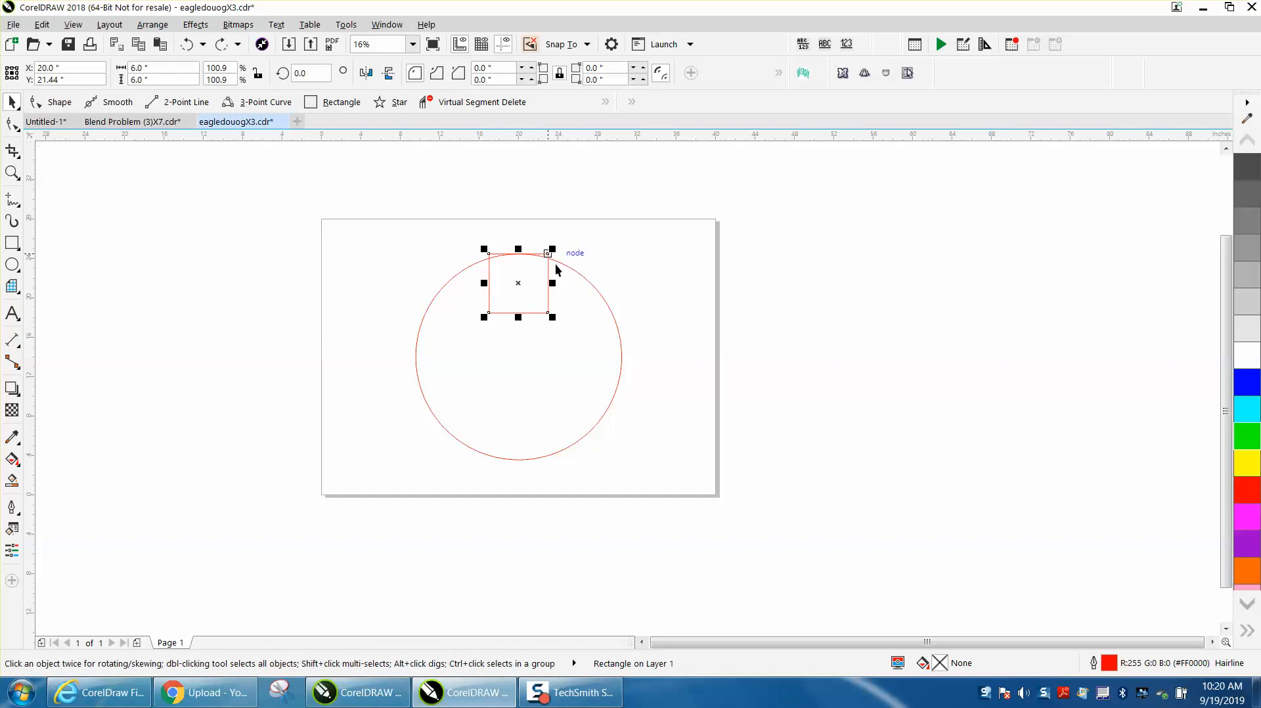
pyautogui.moveTo(518, 281); pyautogui.dragTo(518, 223)
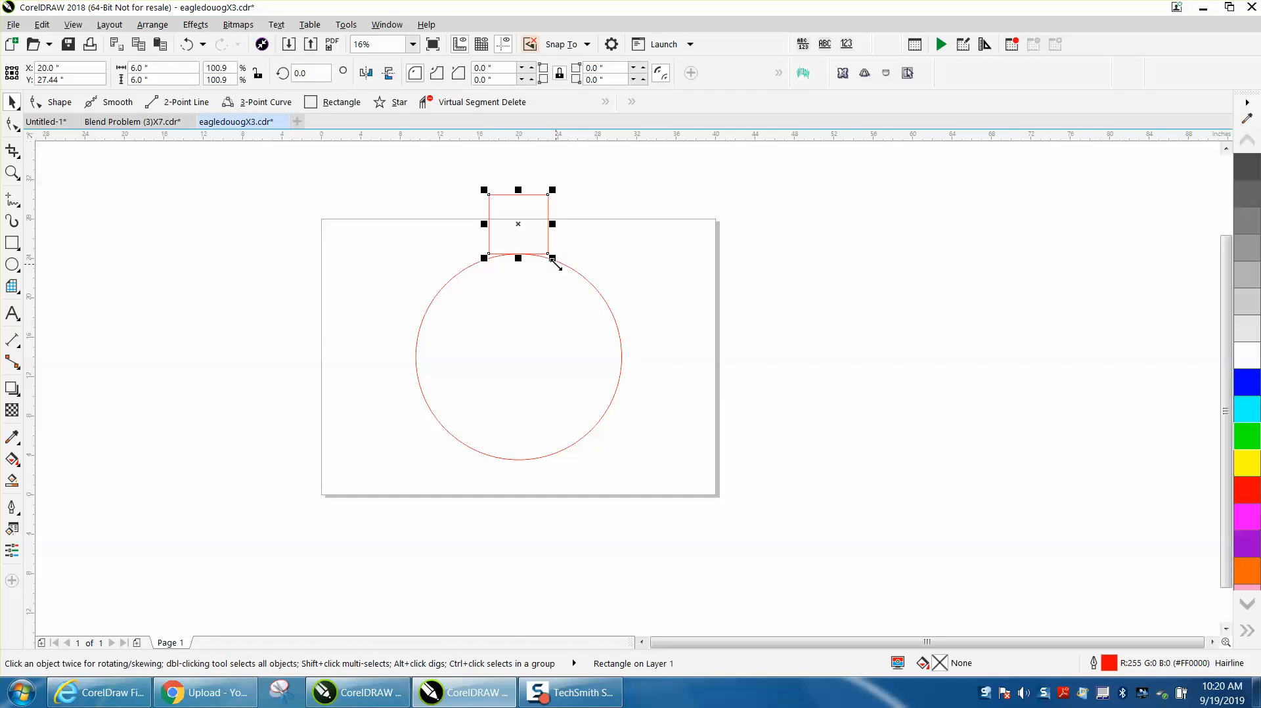
pyautogui.click(13, 173)
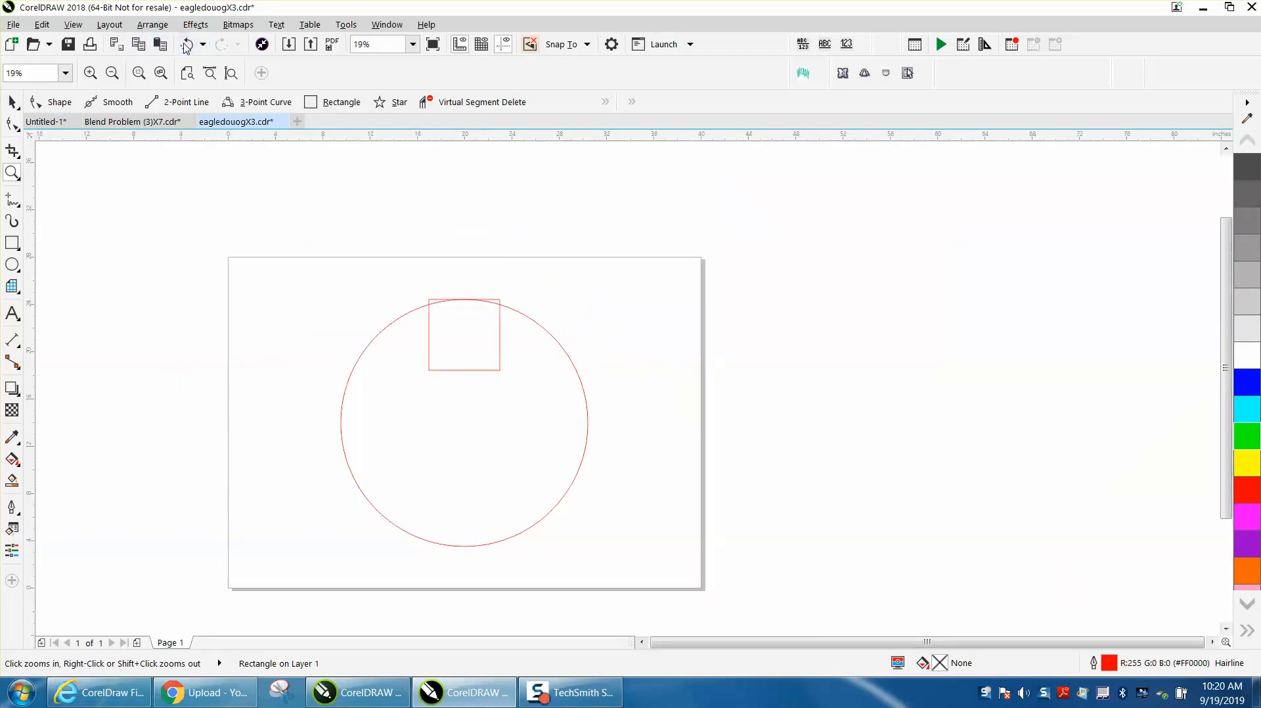
# Nudge the selected square up 6 inches so its bottom edge rests on the circle's top
pyautogui.click(463, 333)
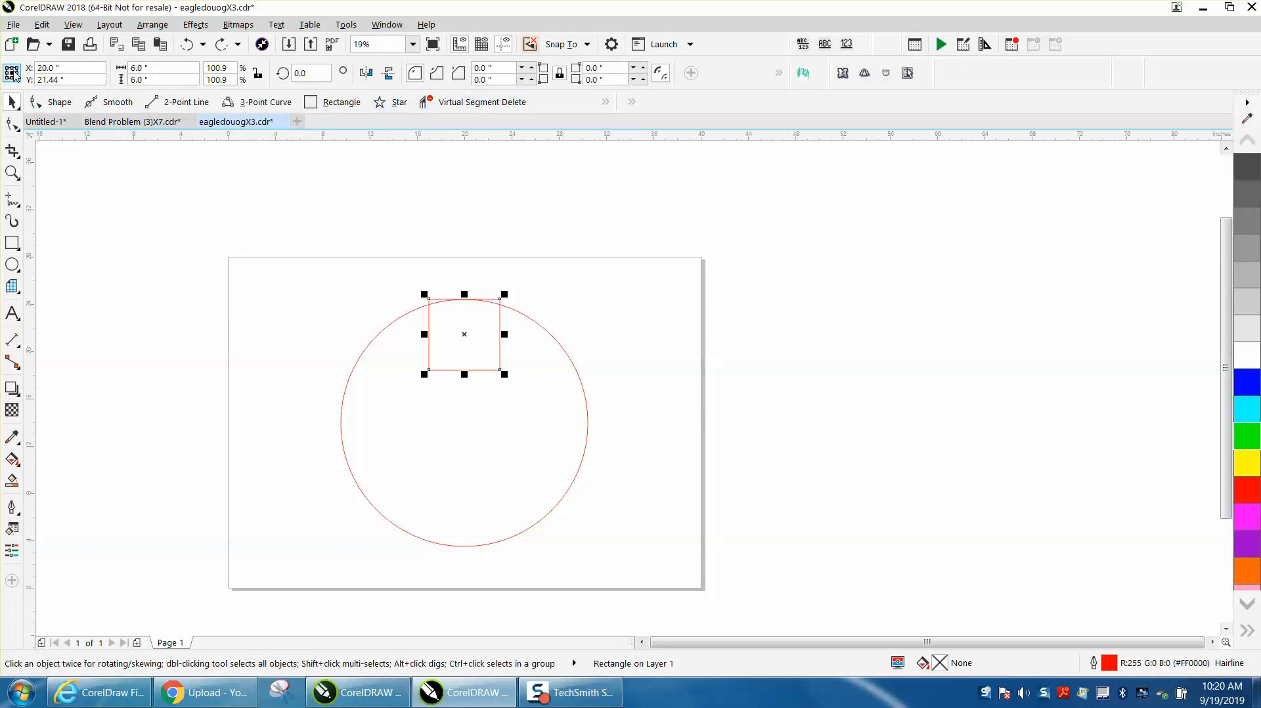
pyautogui.moveTo(12, 74)
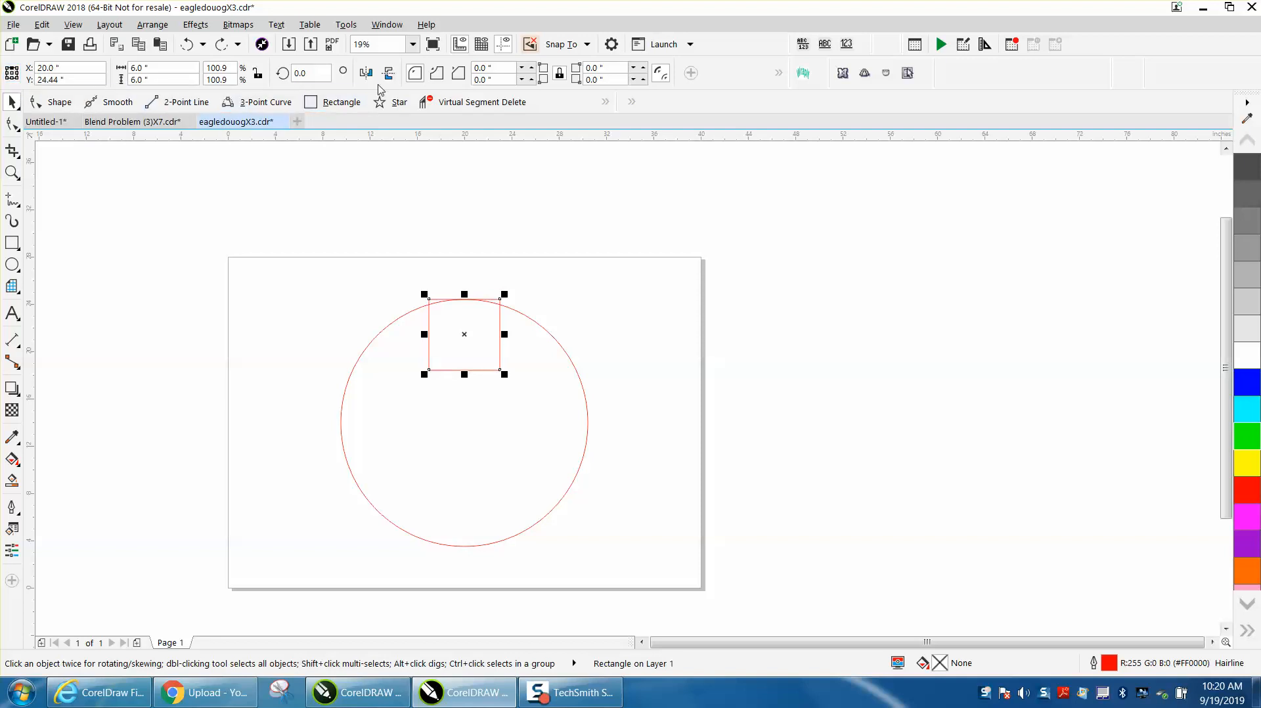
pyautogui.click(387, 74)
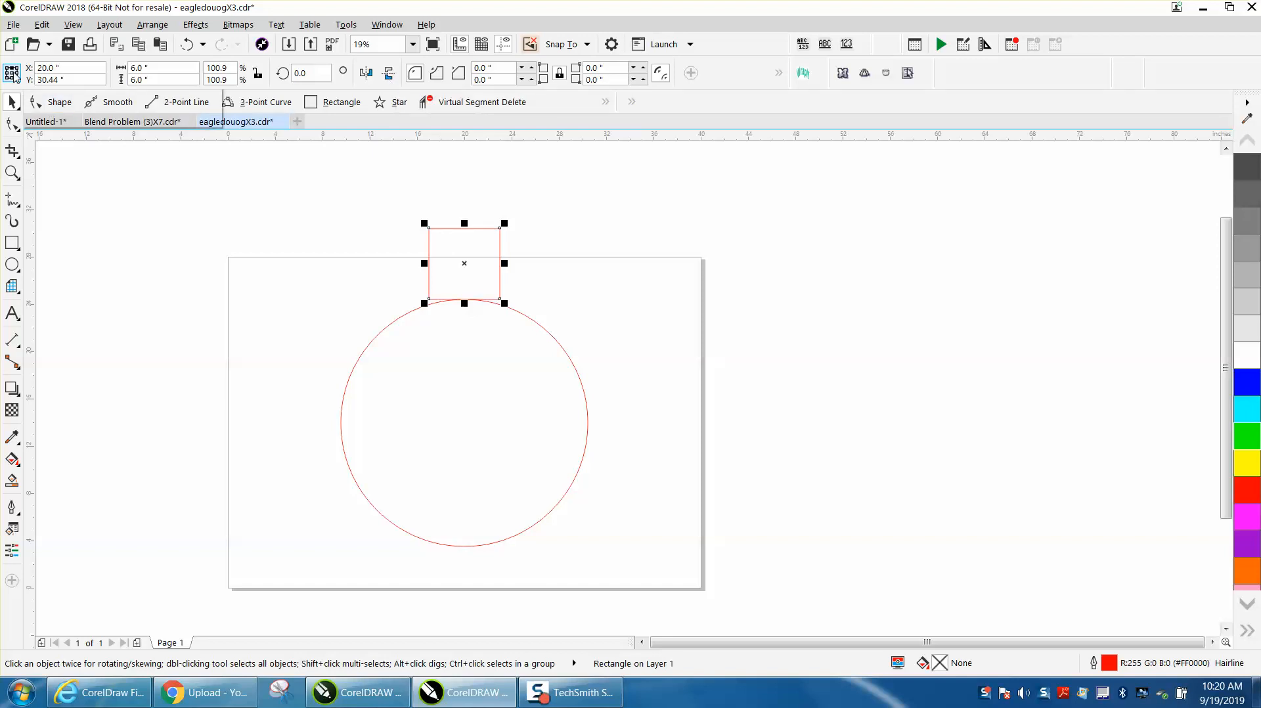
pyautogui.click(69, 67)
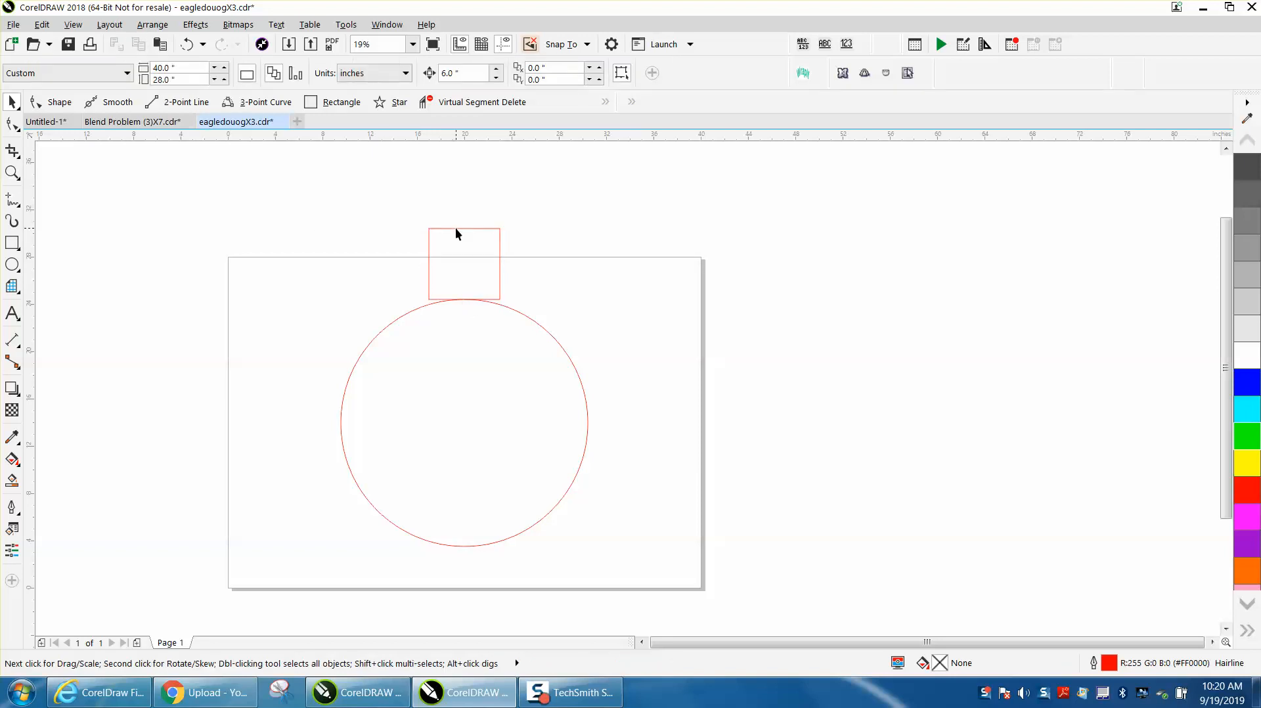
pyautogui.click(464, 264)
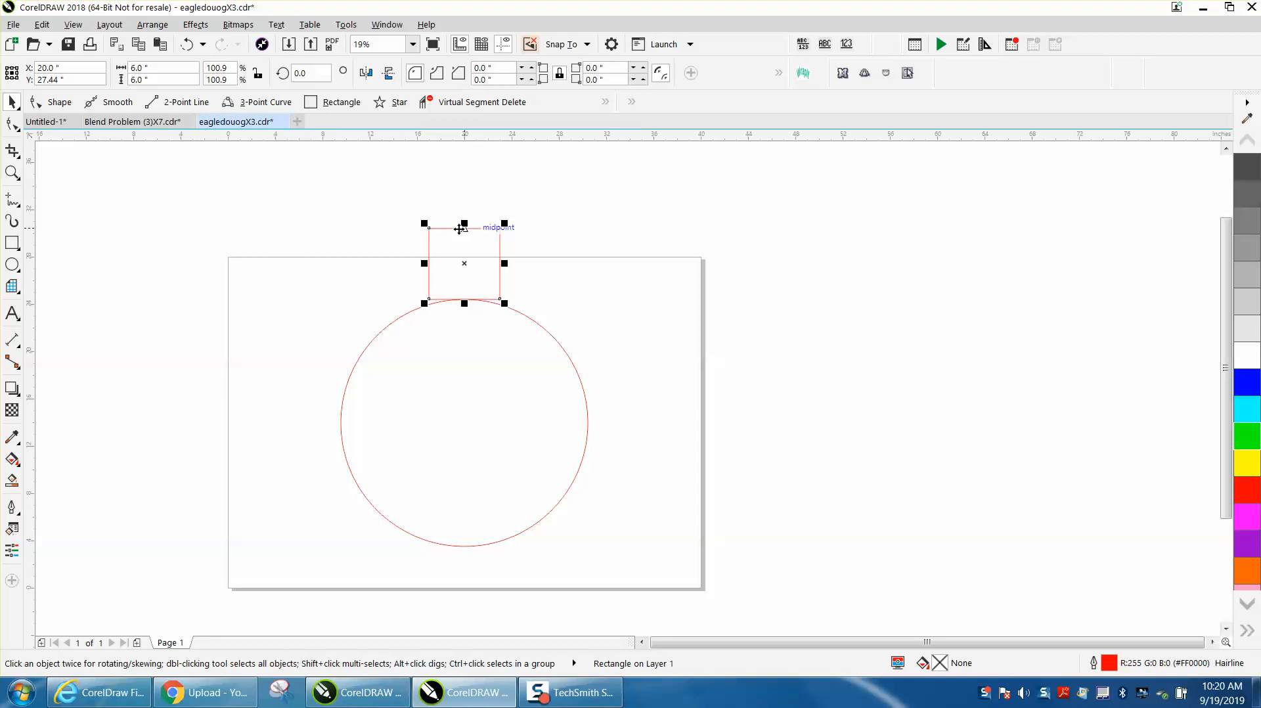